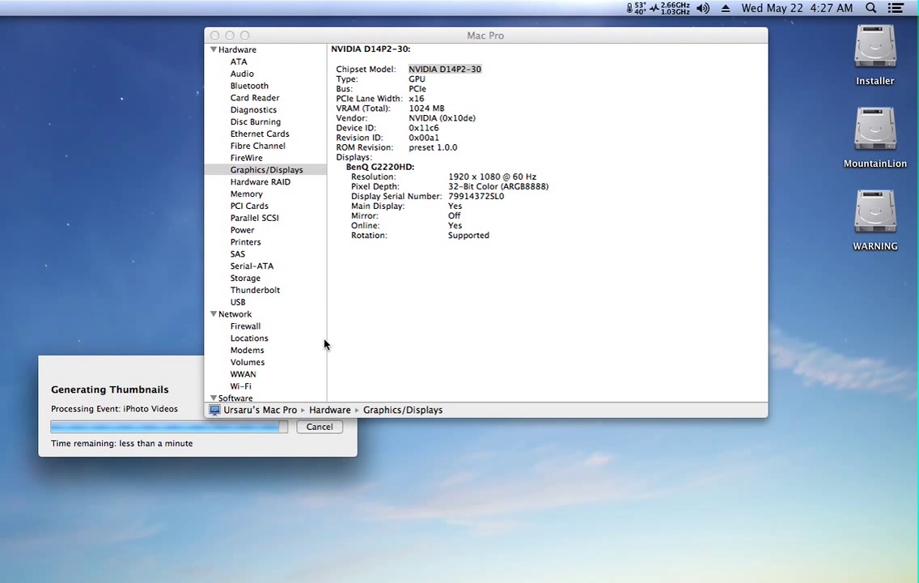
{"action": "mouse_move", "coordinate": [566, 97]}
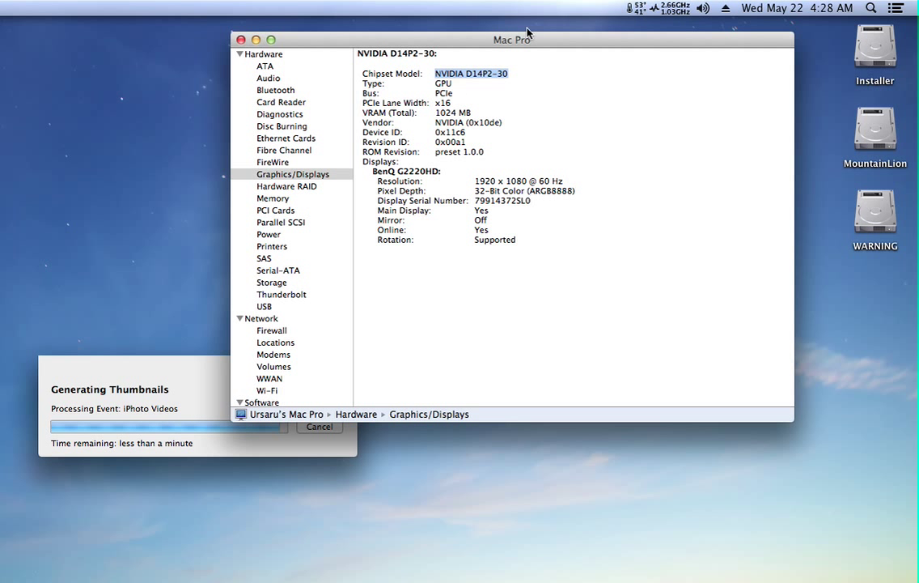
- Show HWMonitor's sensor readout with GPU Die 41° and GPU Core 1.03GHz from the menu bar
{"action": "left_click", "coordinate": [657, 9]}
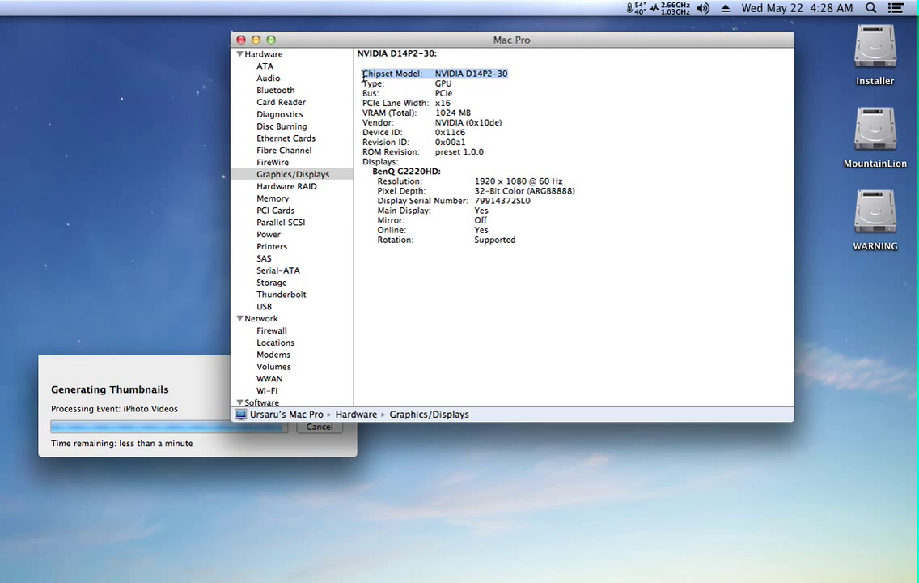
{"action": "mouse_move", "coordinate": [822, 78]}
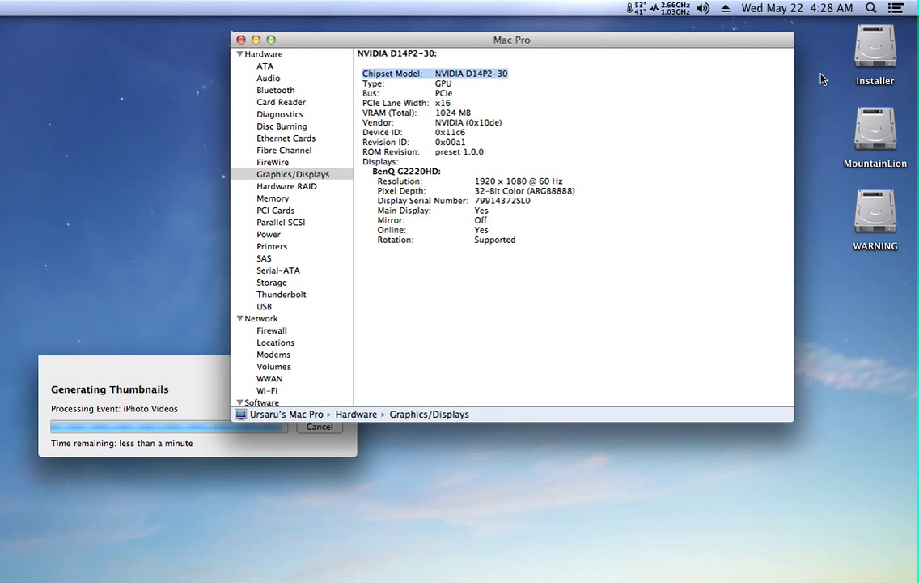
{"action": "left_click", "coordinate": [657, 7]}
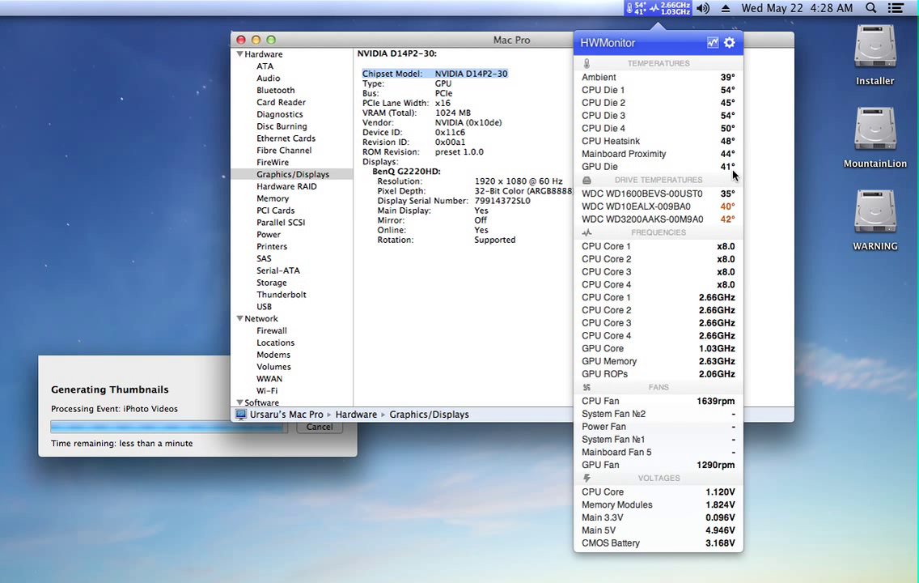
{"action": "mouse_move", "coordinate": [680, 366]}
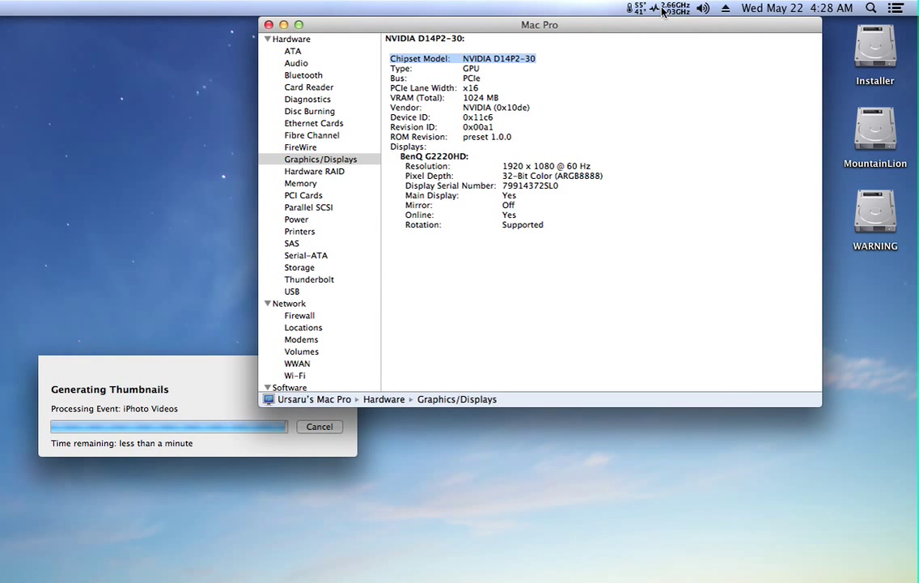
{"action": "left_click", "coordinate": [657, 8]}
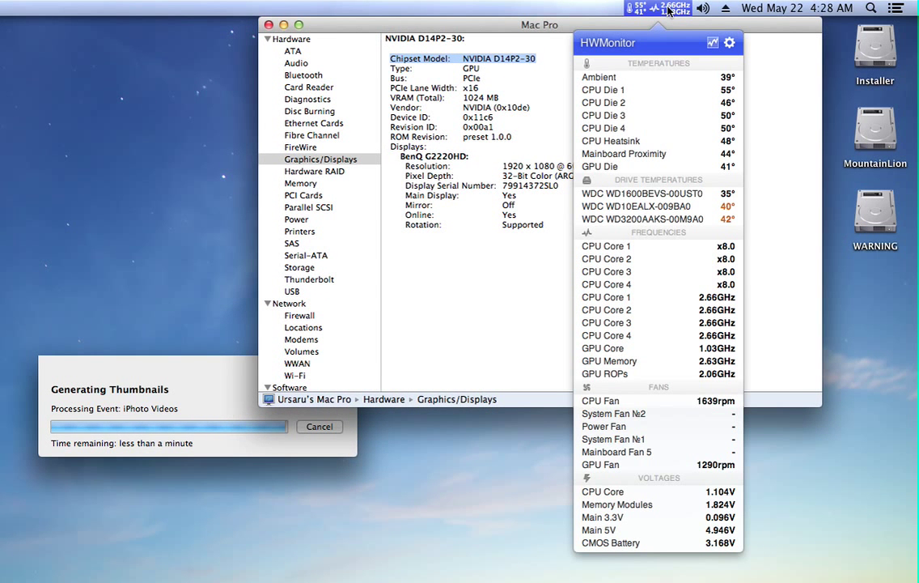